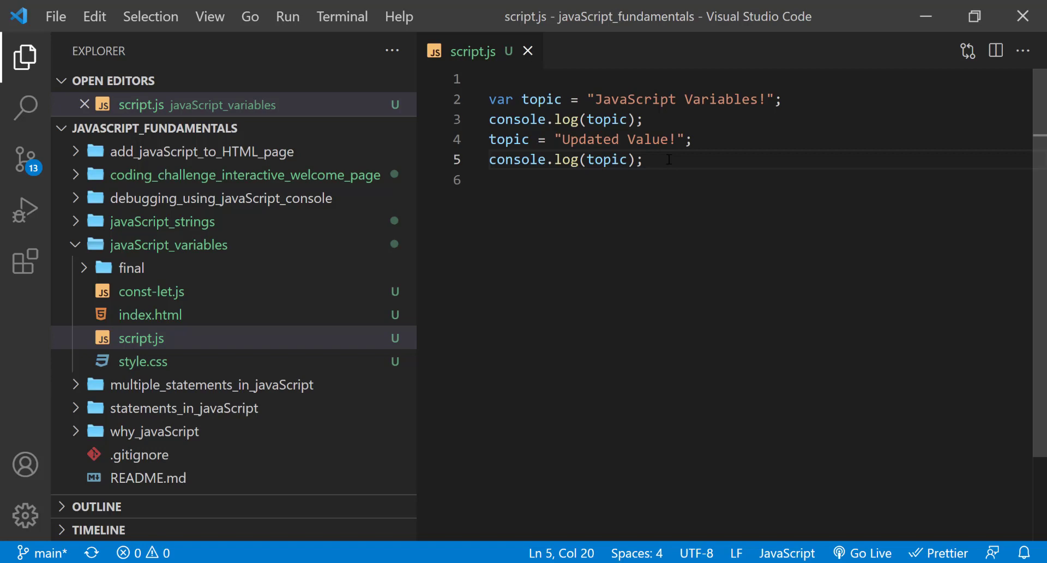
Declare the likes variable in script.js as var likes = 0;
{"action": "type", "text": "var likes"}
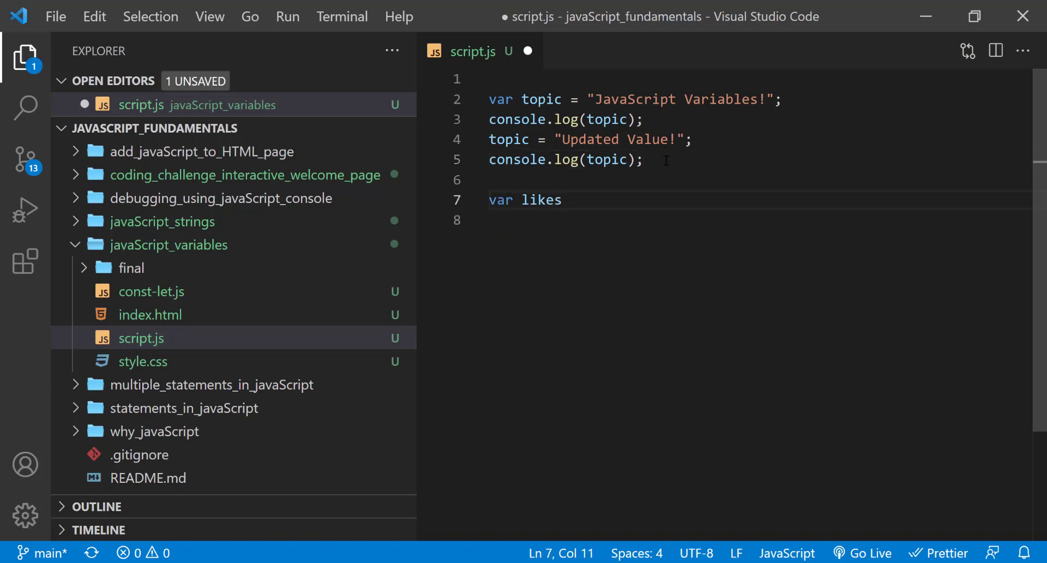
{"action": "type", "text": "= 0;"}
{"action": "type", "text": "console.log(likes);"}
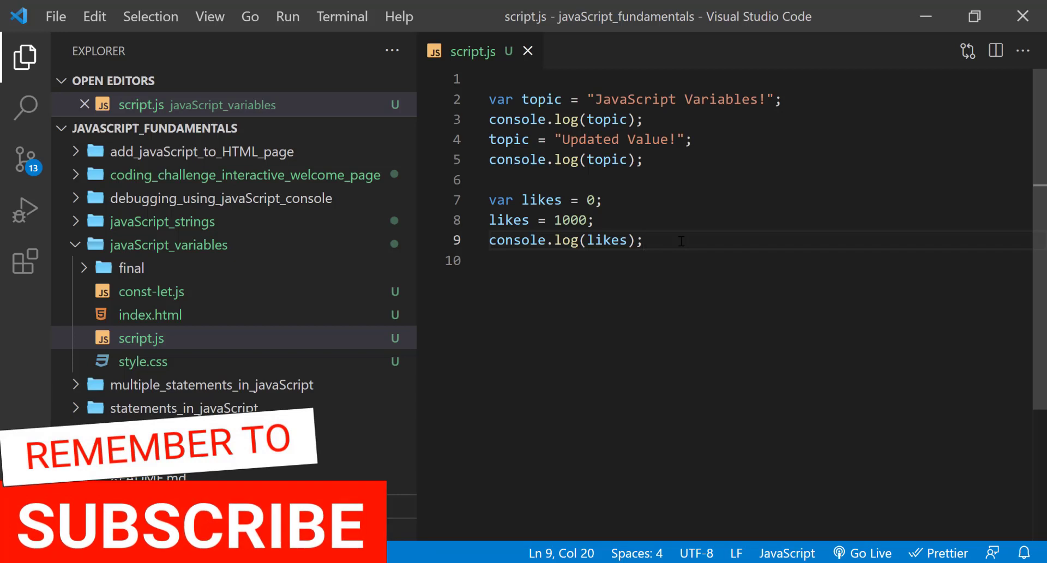
{"action": "left_click", "coordinate": [644, 240]}
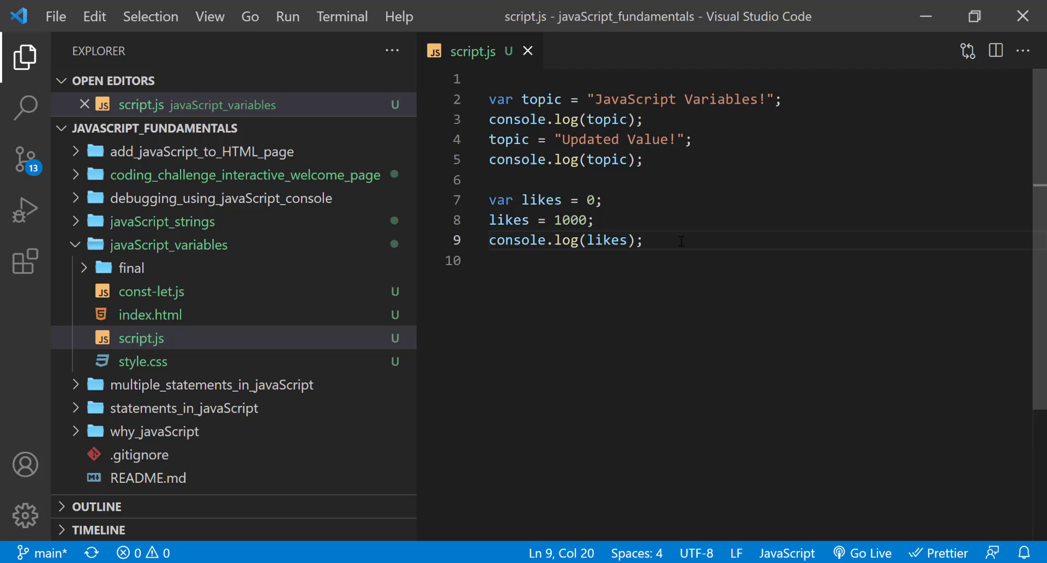
{"action": "left_click", "coordinate": [645, 241]}
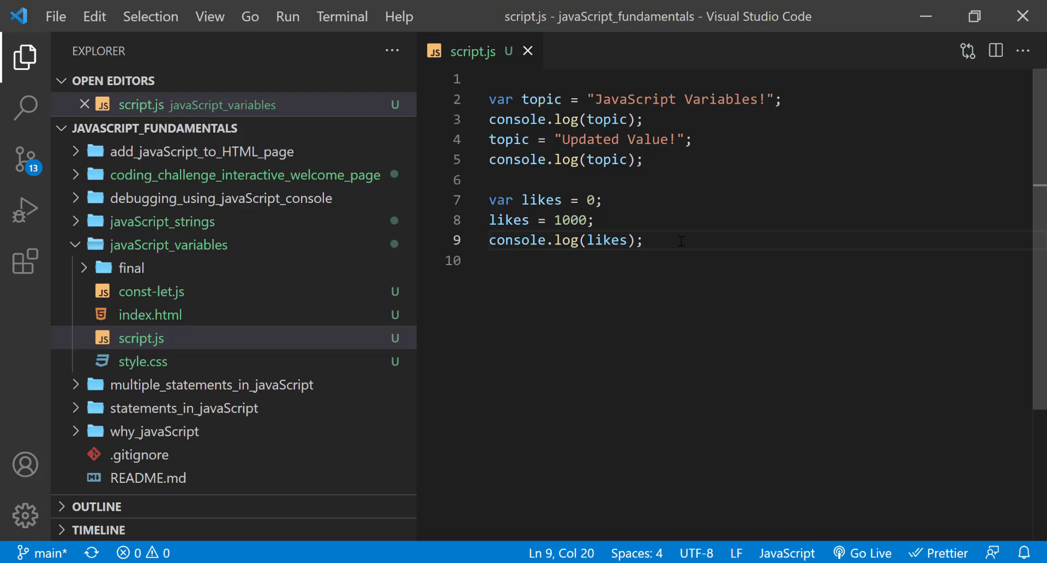
{"action": "left_click", "coordinate": [646, 241]}
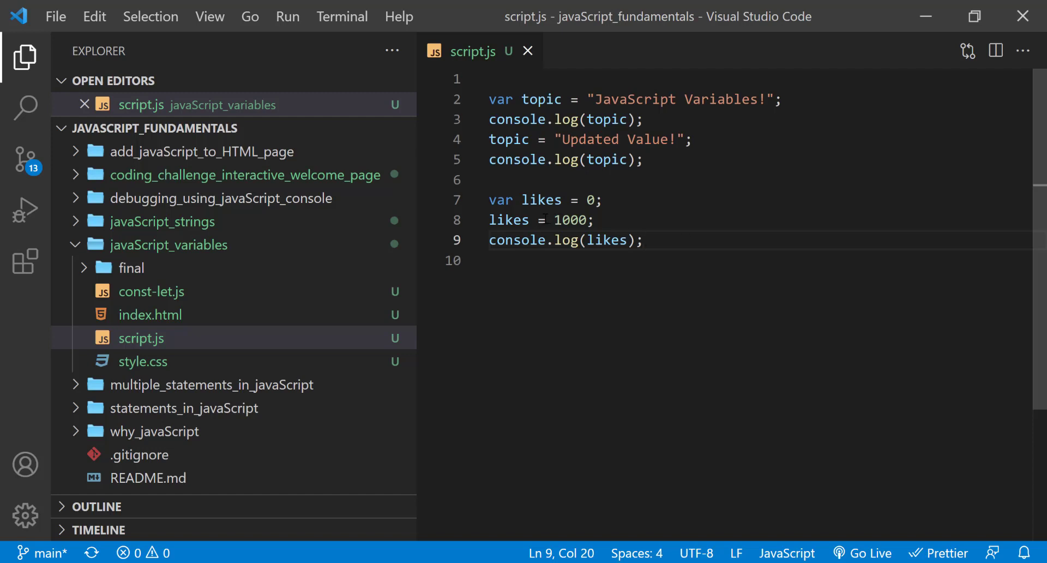
{"action": "left_click", "coordinate": [547, 220]}
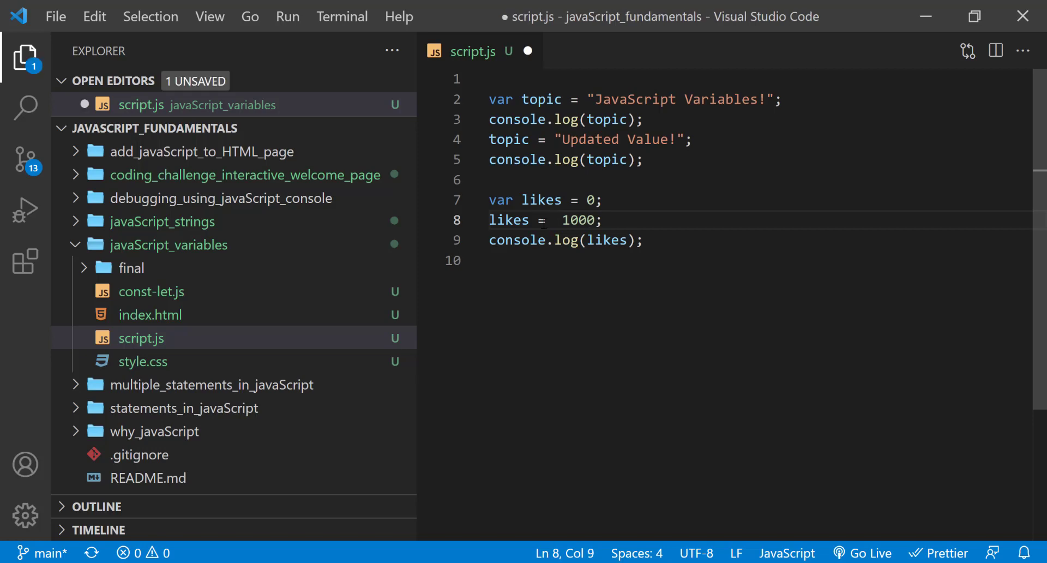
Change line 8 to likes = likes + 1000, then place the cursor to trim it
{"action": "type", "text": "likes"}
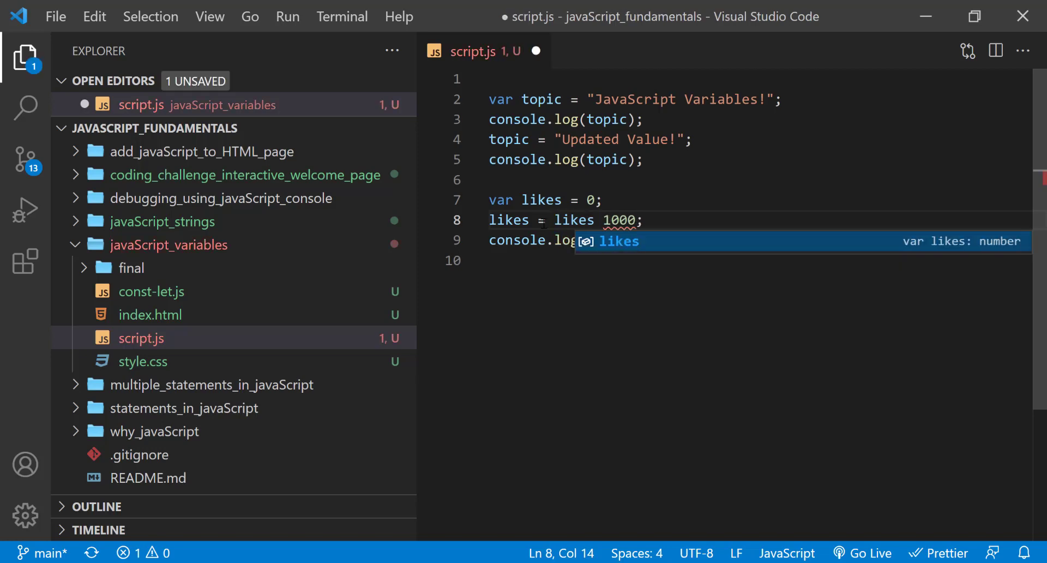
{"action": "type", "text": "+"}
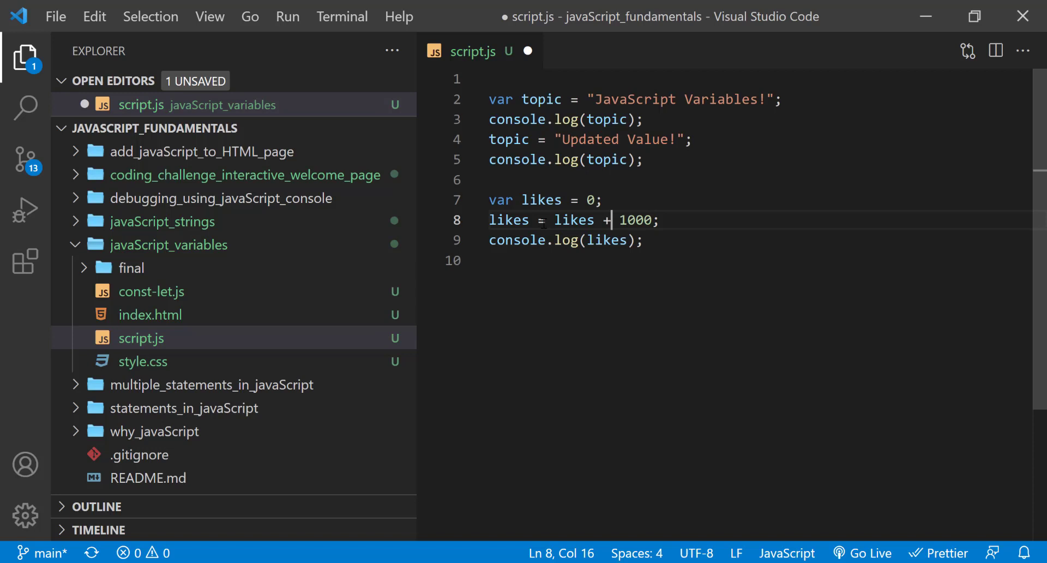
{"action": "left_click", "coordinate": [661, 220]}
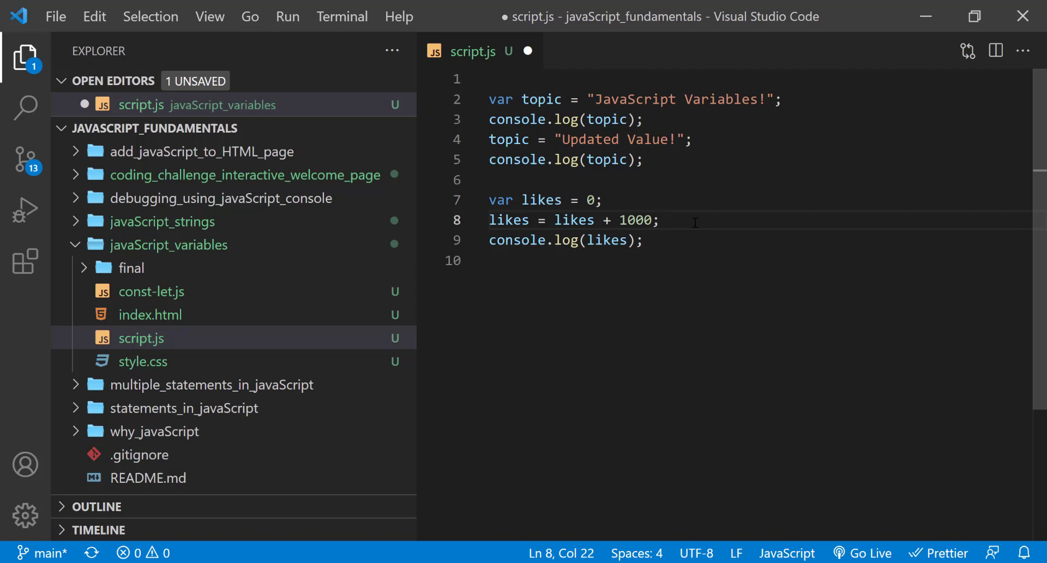
{"action": "left_click", "coordinate": [661, 220]}
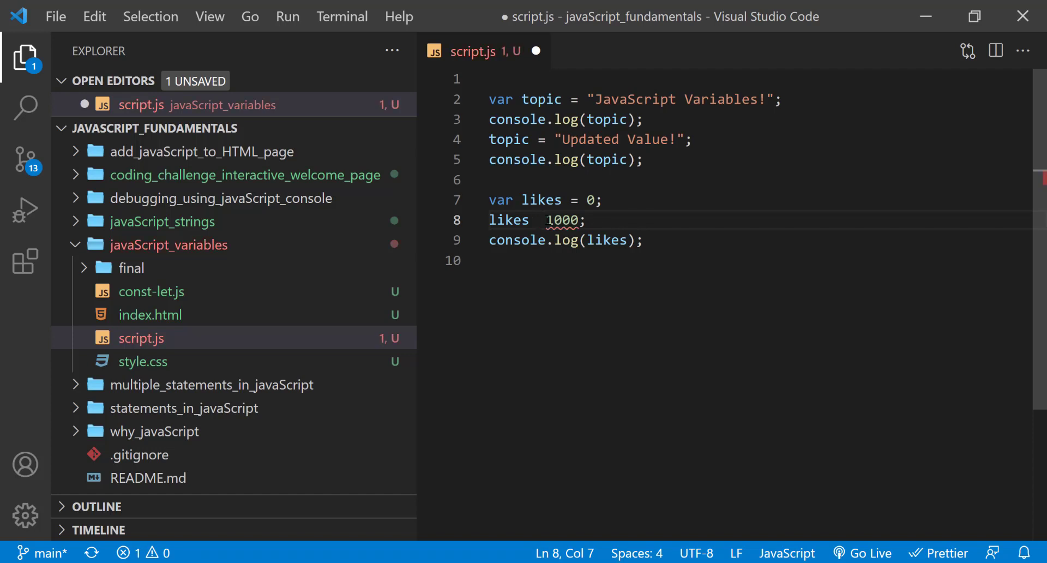
Change line 8 to likes += 1000, add likes += 100;, and check Chrome's console
{"action": "type", "text": "+"}
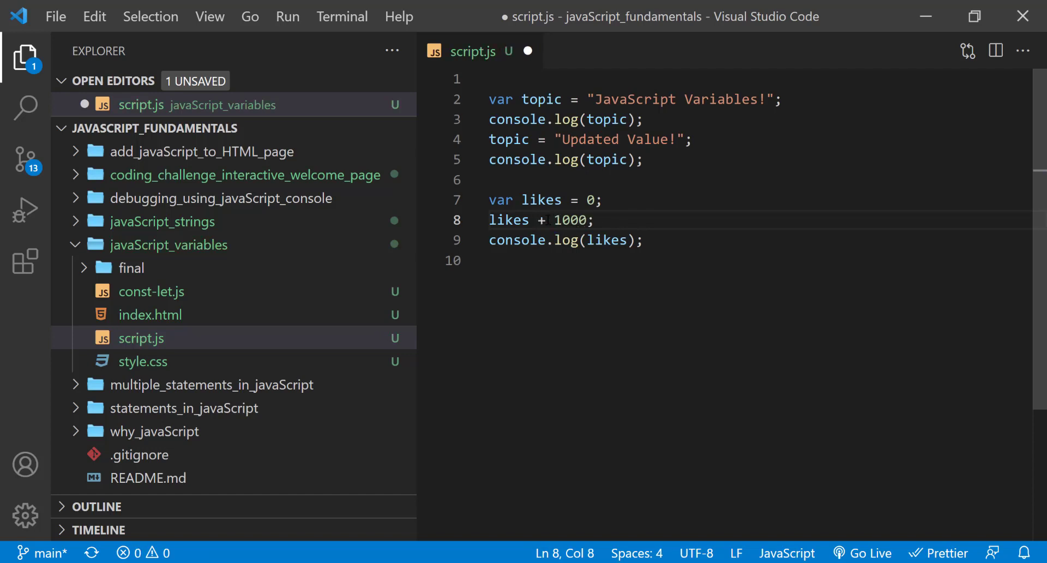
{"action": "type", "text": "="}
{"action": "type", "text": "likes += 100"}
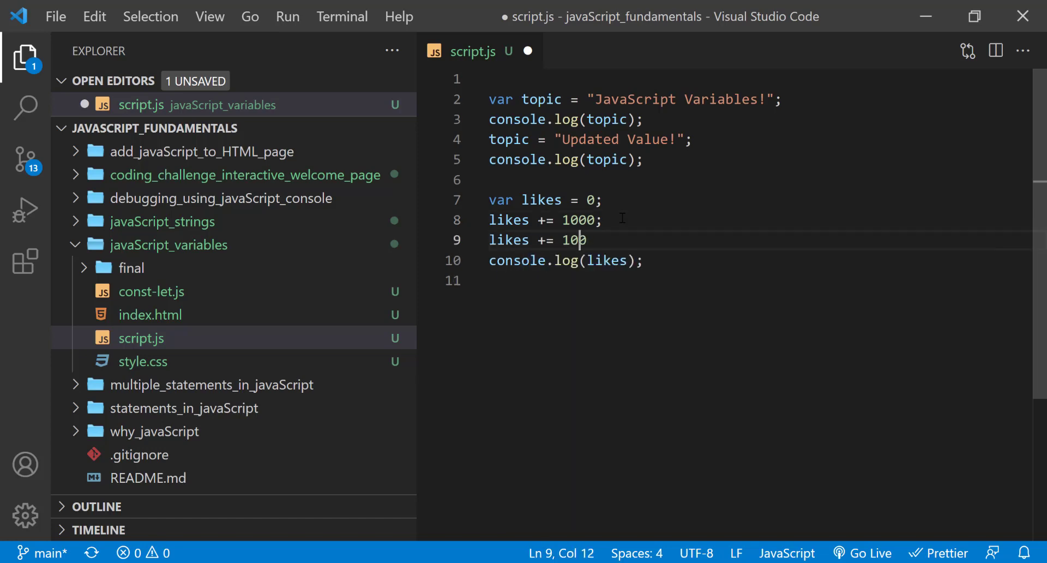
{"action": "type", "text": ";"}
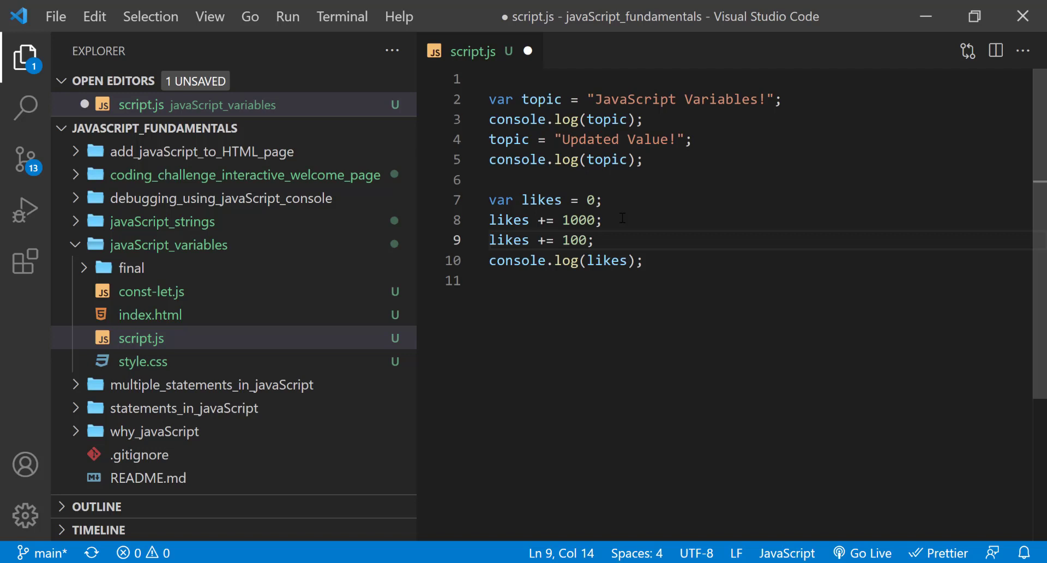
{"action": "left_click", "coordinate": [595, 239]}
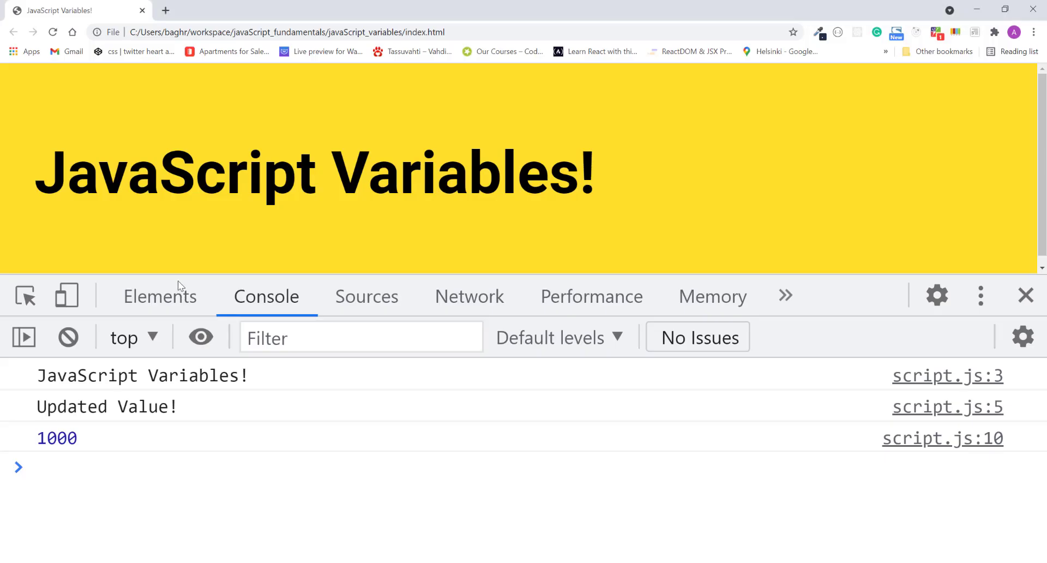
{"action": "left_click", "coordinate": [53, 32]}
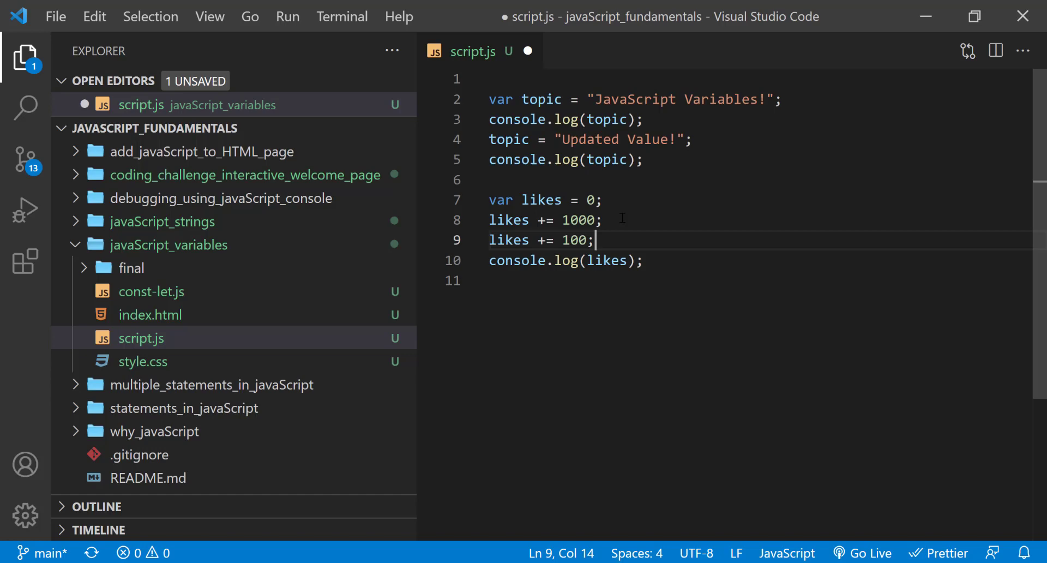
Add var comments = 200; and a totalReaction declaration, save, and reload Chrome
{"action": "type", "text": "var comments = 200"}
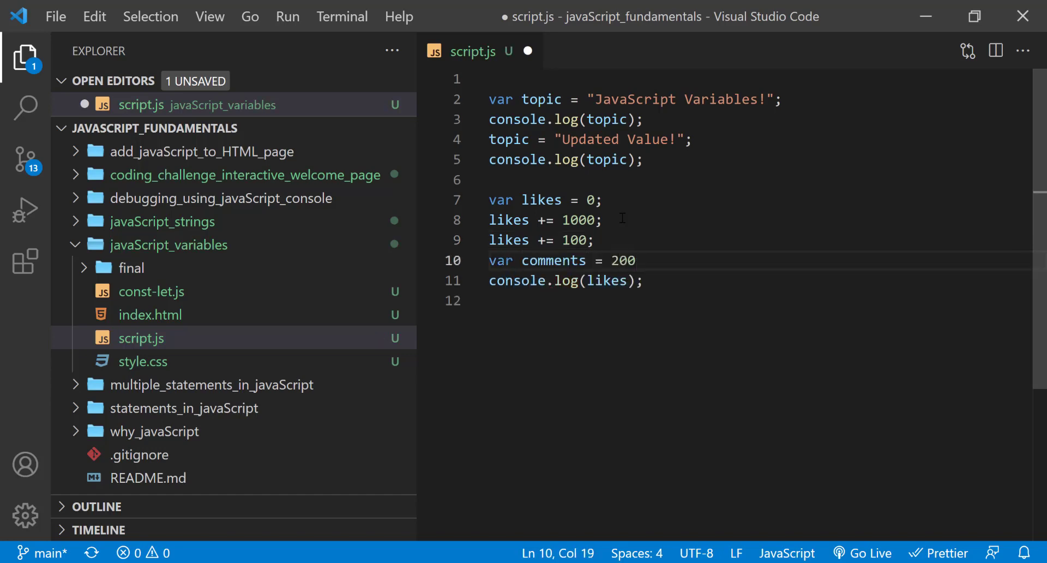
{"action": "type", "text": ";"}
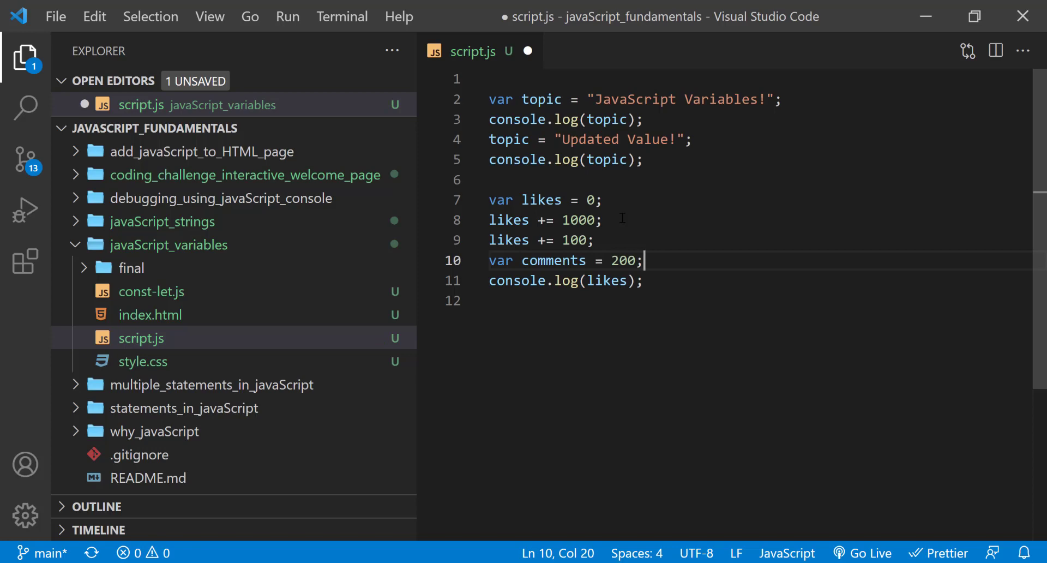
{"action": "type", "text": "var totalReaction = lie"}
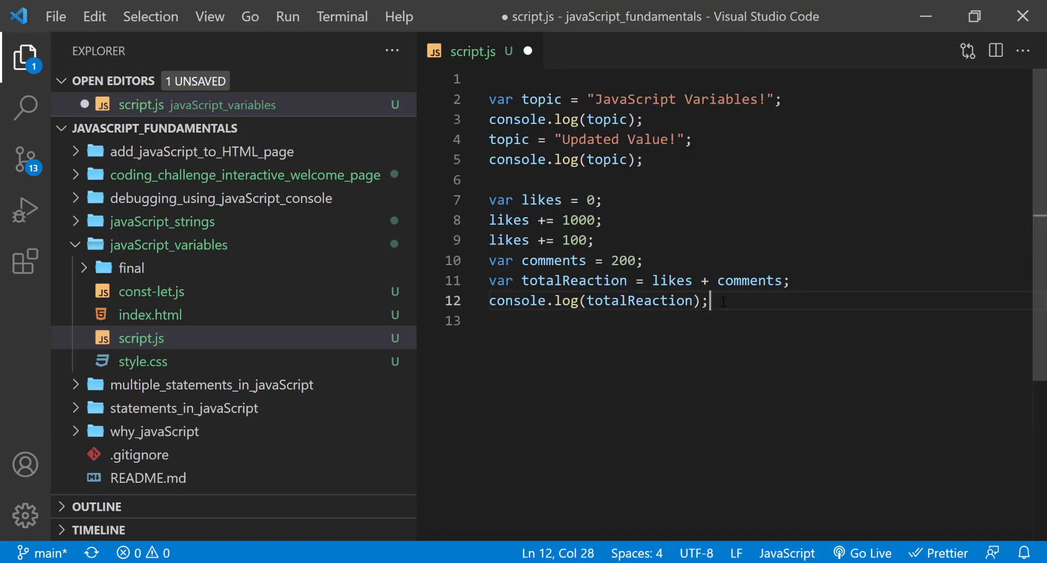
{"action": "key", "text": "ctrl+s"}
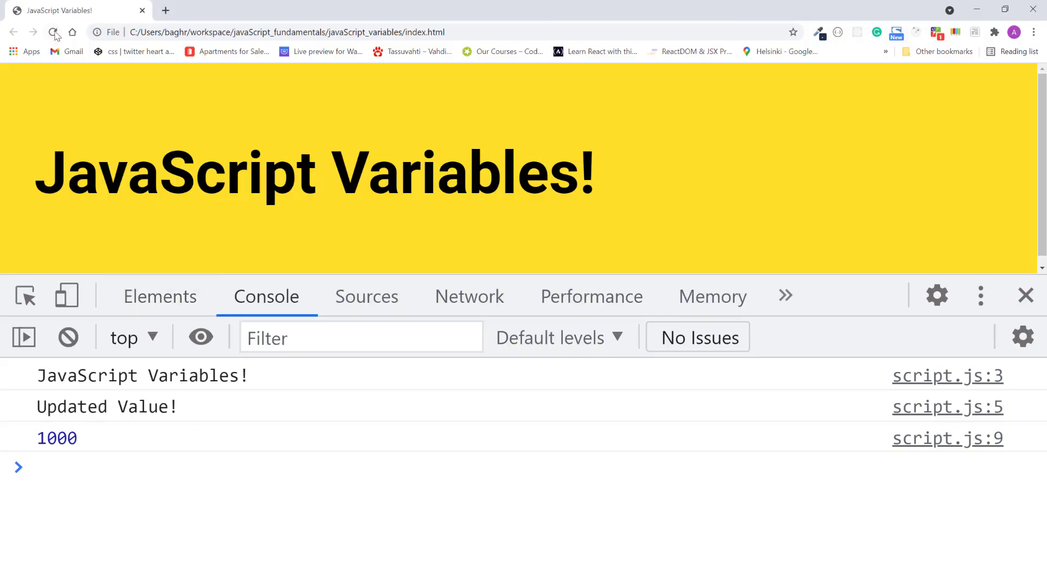
{"action": "left_click", "coordinate": [54, 33]}
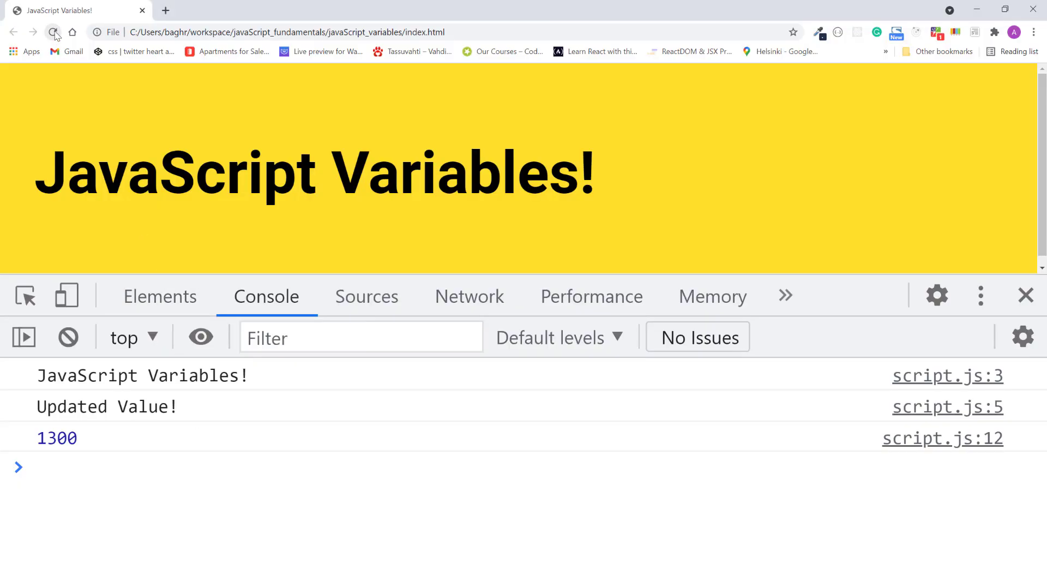